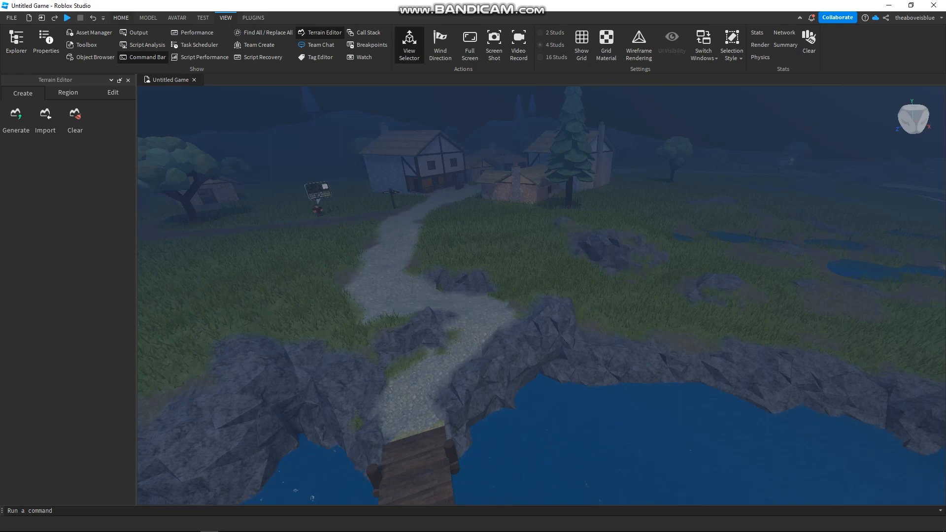
# - Open the Explorer panel to show the village's houses, bridge, mill and trees
pyautogui.click(120, 18)
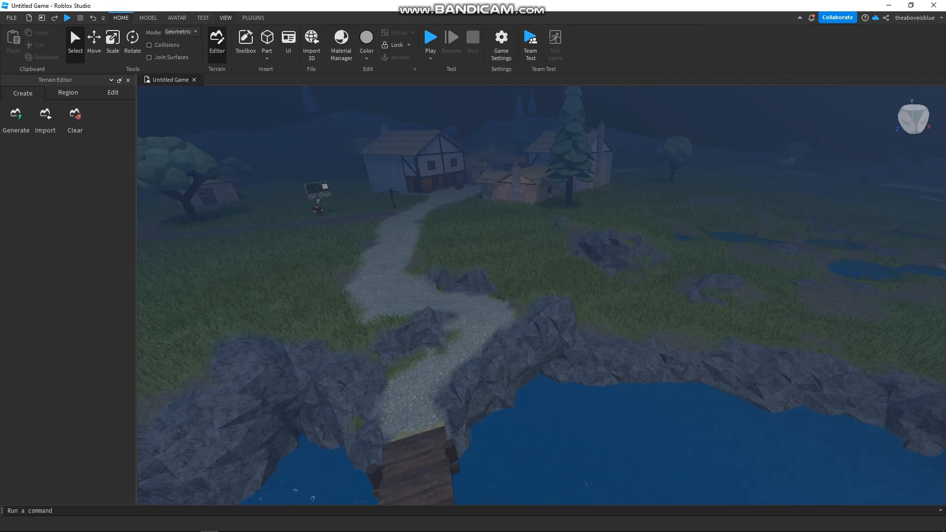
pyautogui.click(224, 18)
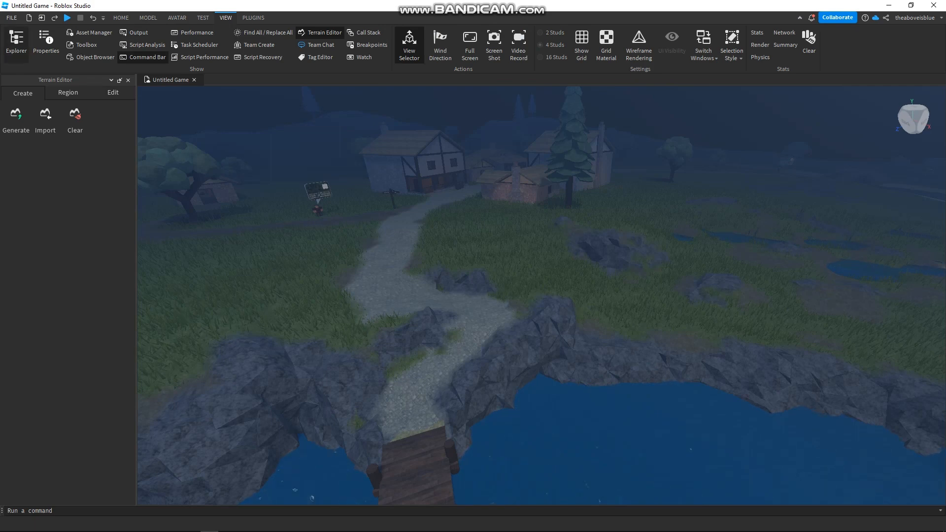
pyautogui.click(16, 40)
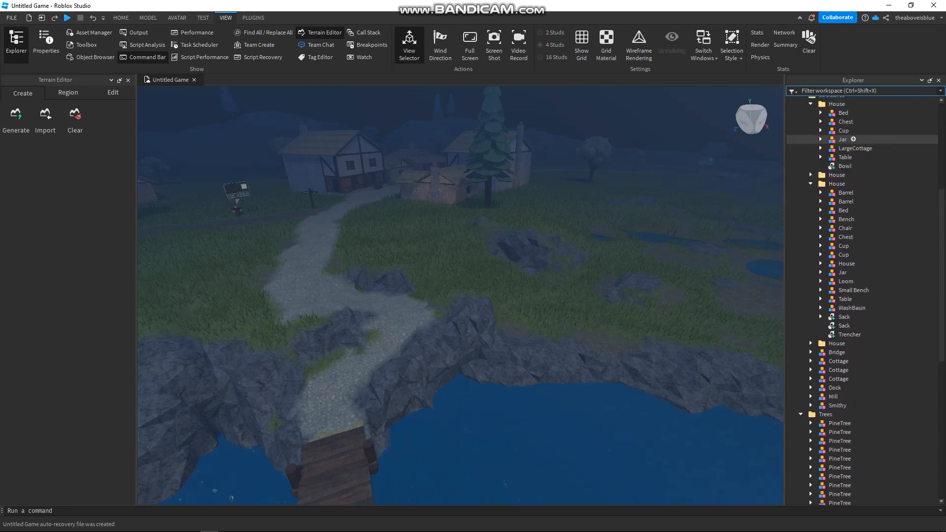
# - Select Atmosphere under Lighting and show its properties (density 0.523, haze 2.21)
pyautogui.scroll(-3)
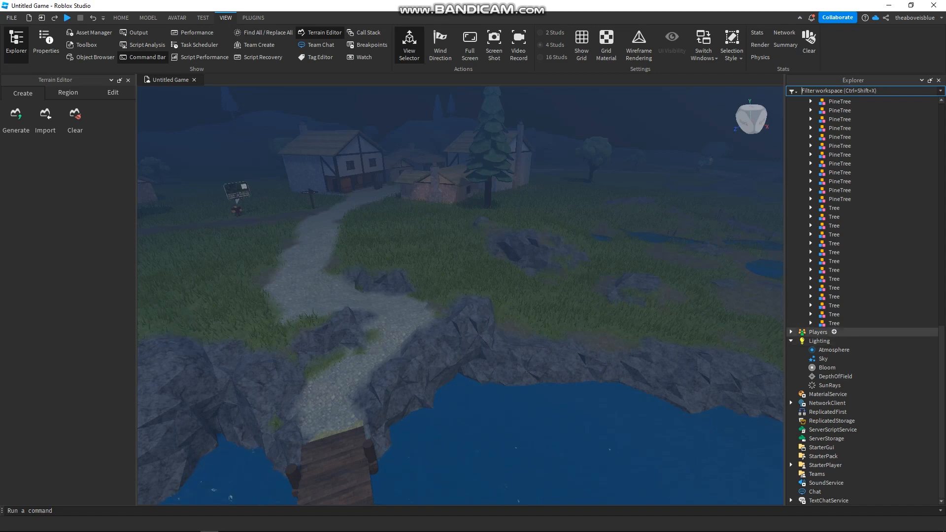
pyautogui.click(834, 350)
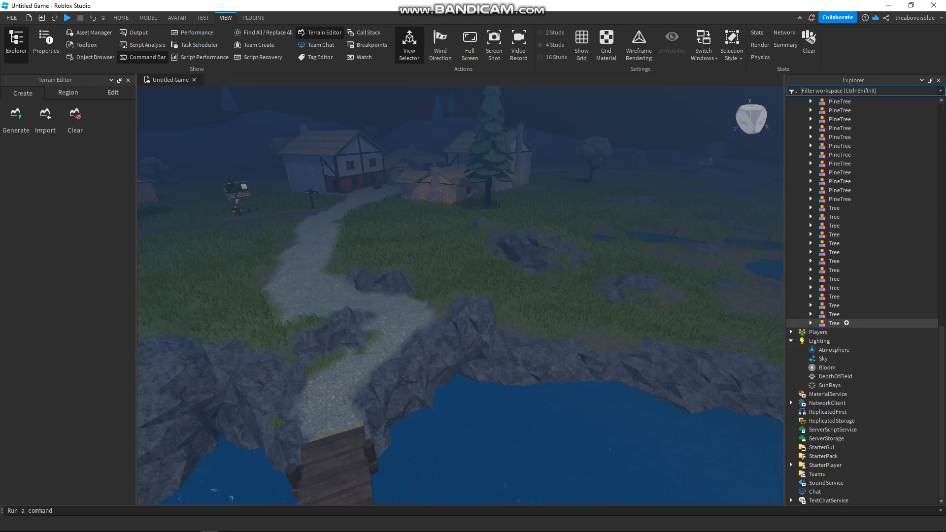
pyautogui.click(821, 358)
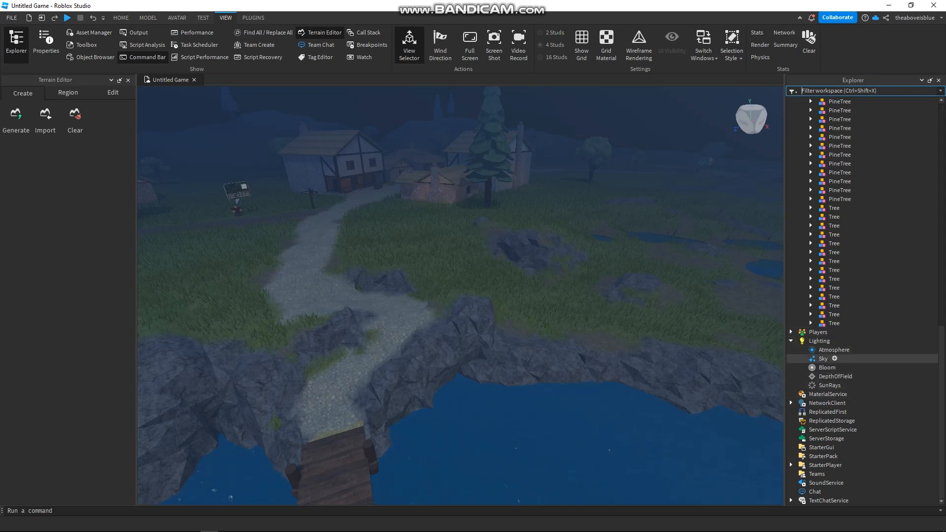
pyautogui.click(834, 350)
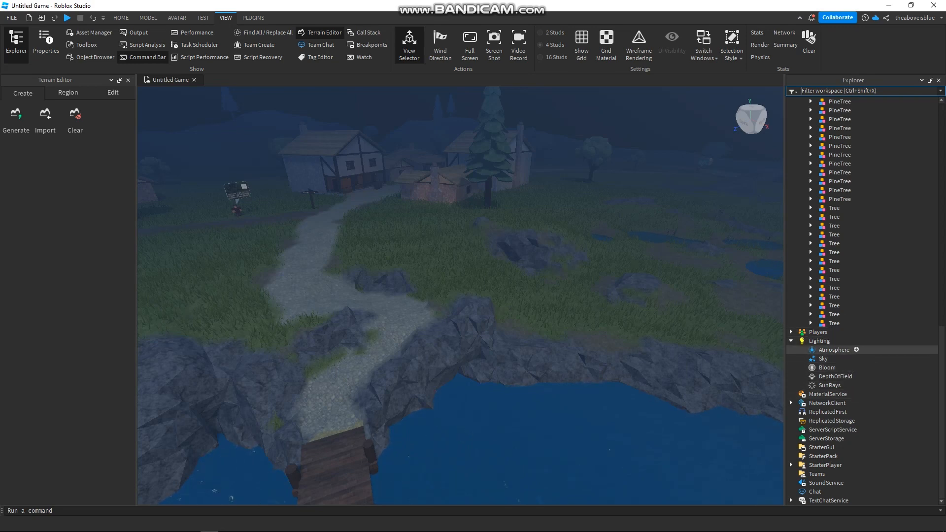
pyautogui.click(833, 349)
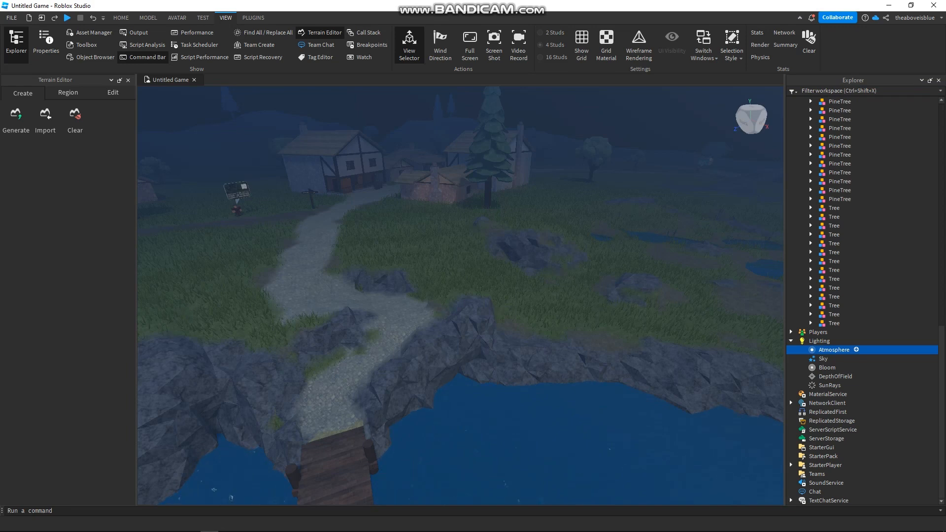
pyautogui.click(819, 341)
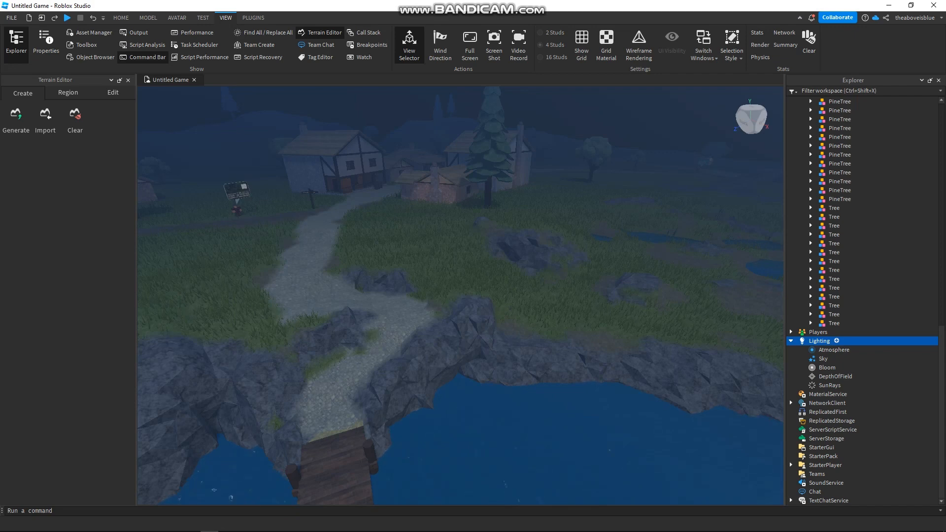
pyautogui.click(833, 349)
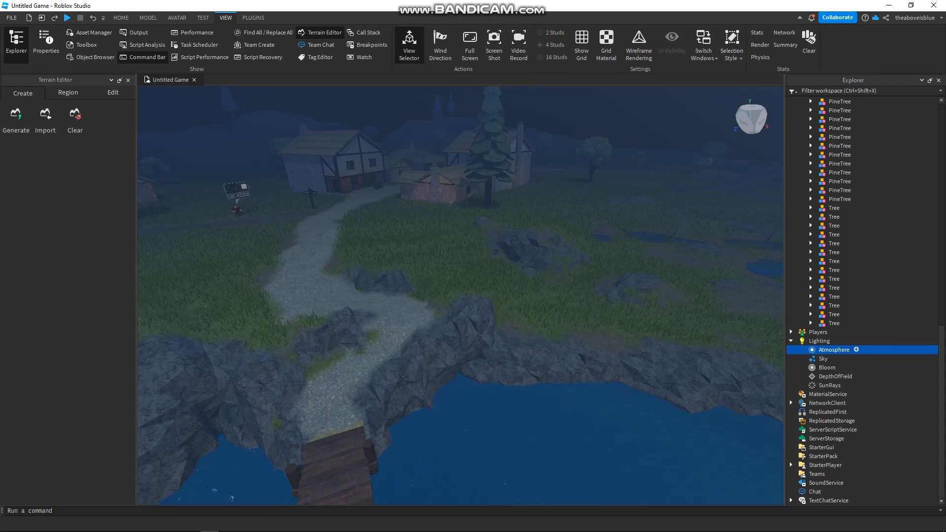
pyautogui.click(45, 41)
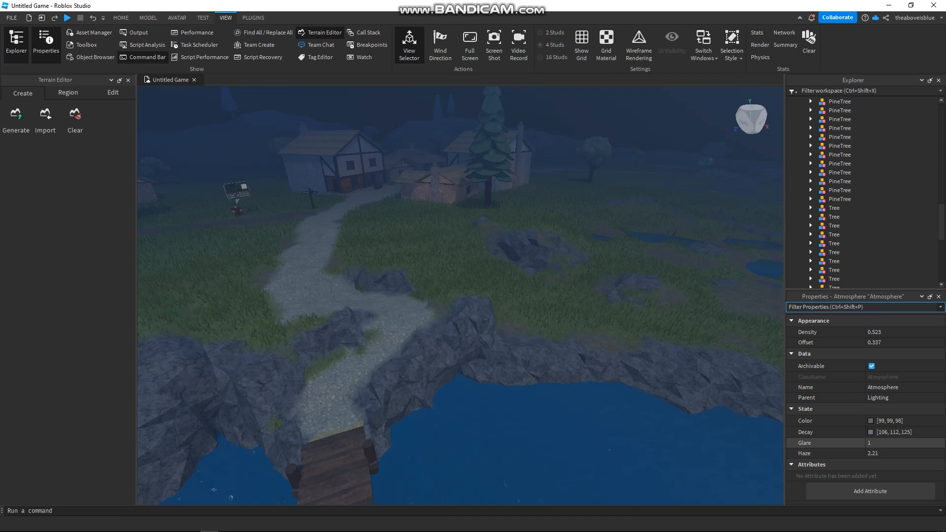
# - Set Atmosphere Glare to 2.21, Haze to 3.84 and Density to 0.291
pyautogui.click(881, 443)
pyautogui.write('2.21')
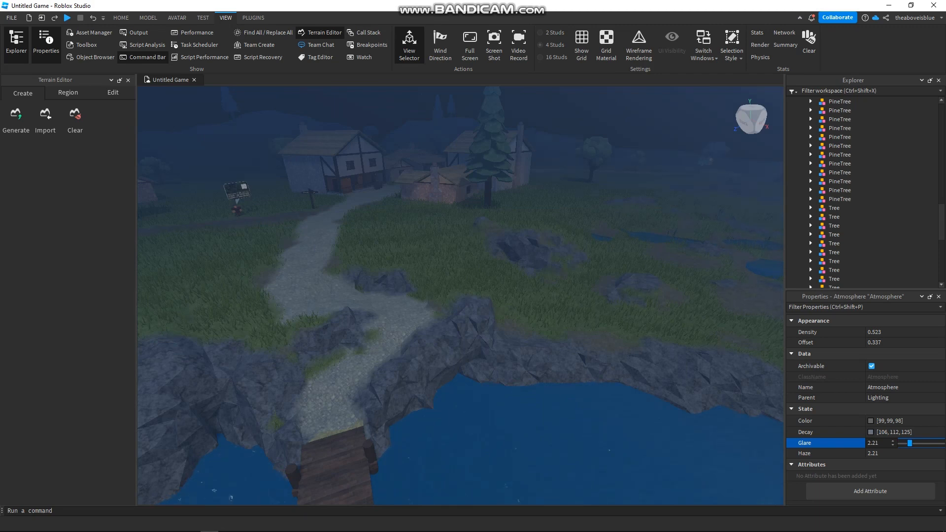
pyautogui.click(881, 453)
pyautogui.write('3.84')
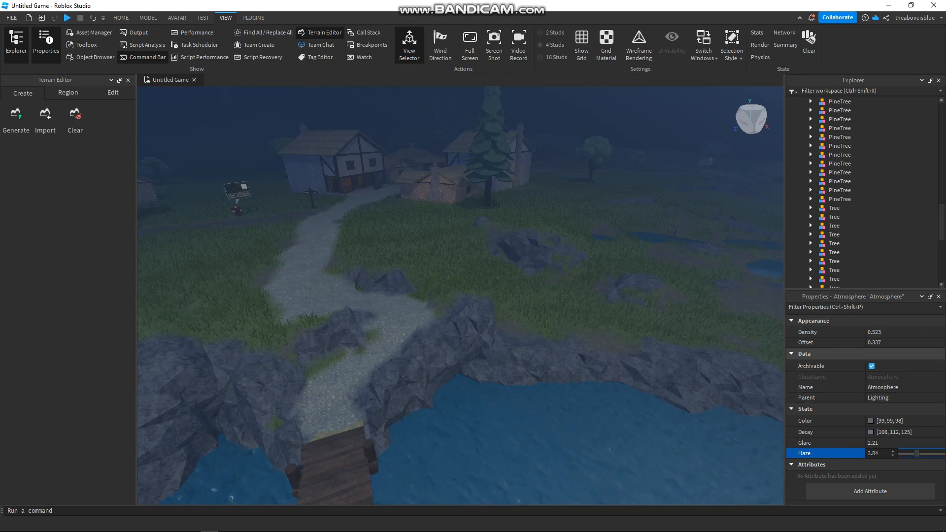
pyautogui.click(878, 331)
pyautogui.write('0.291')
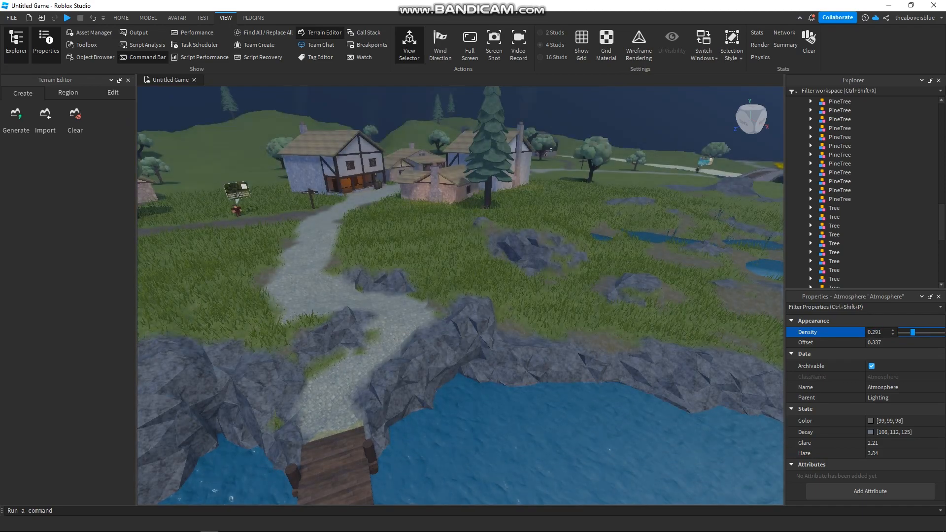
# - Raise Atmosphere Density to 0.395 with Offset 0.297 and open the colour picker
pyautogui.moveTo(910, 333); pyautogui.dragTo(920, 332)
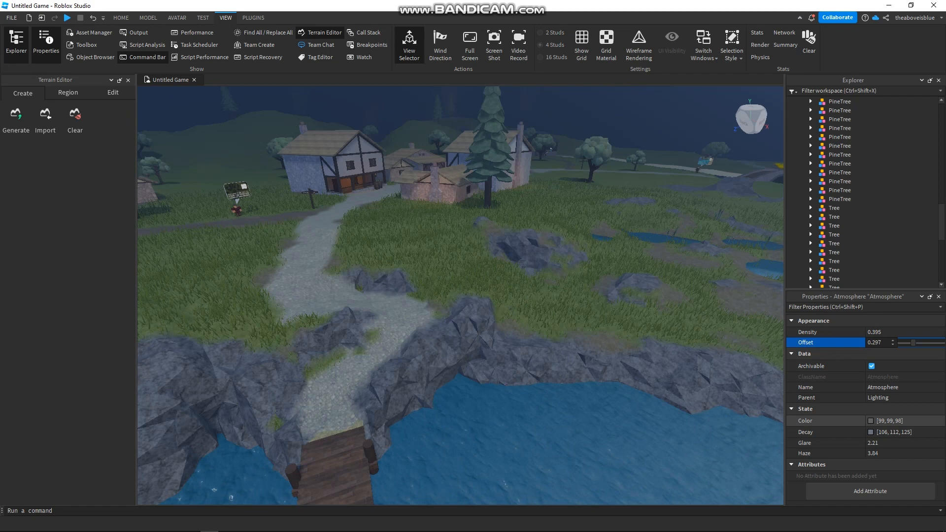
pyautogui.click(870, 420)
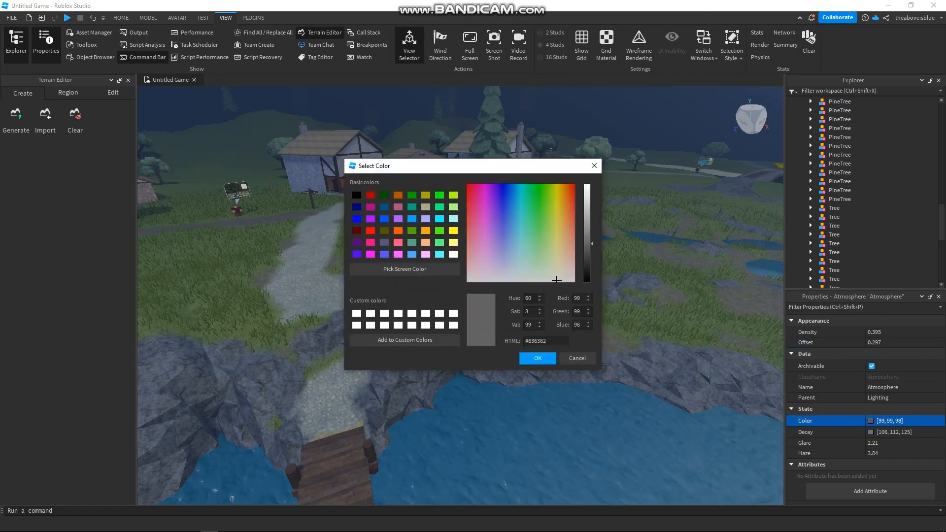
# - Set the atmosphere fog colour to muted green-grey [94, 99, 90]
pyautogui.click(531, 271)
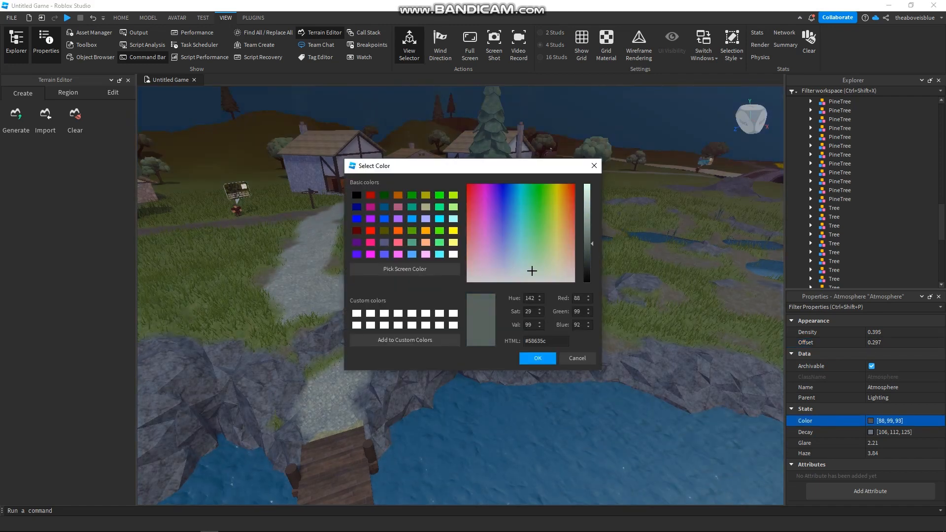
pyautogui.click(556, 264)
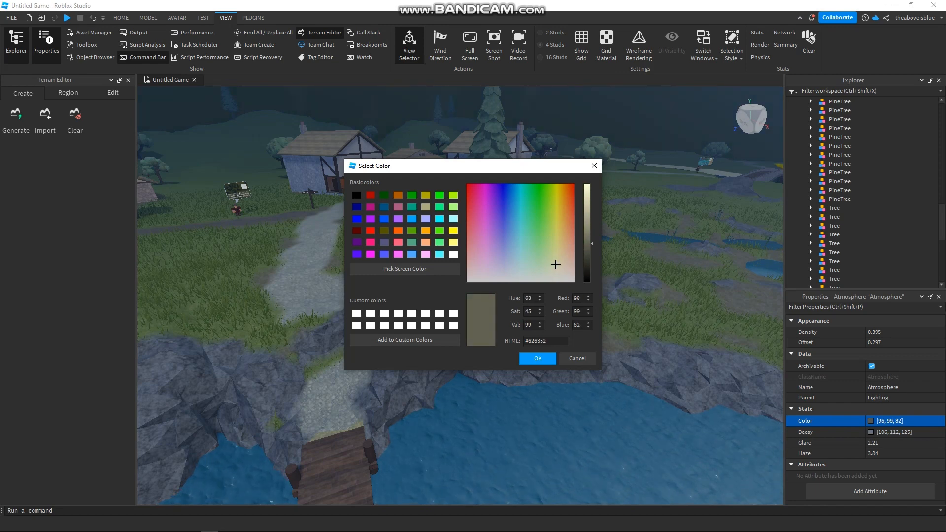
pyautogui.click(533, 276)
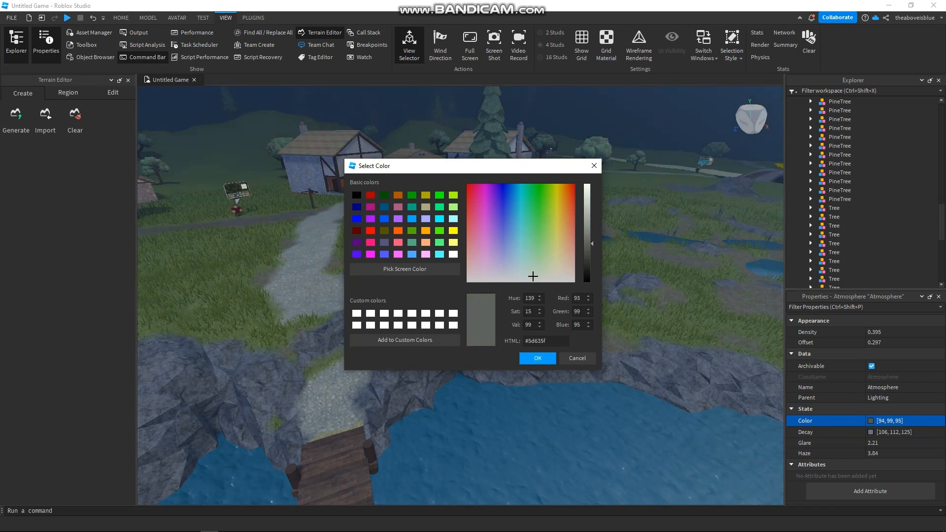
pyautogui.click(546, 273)
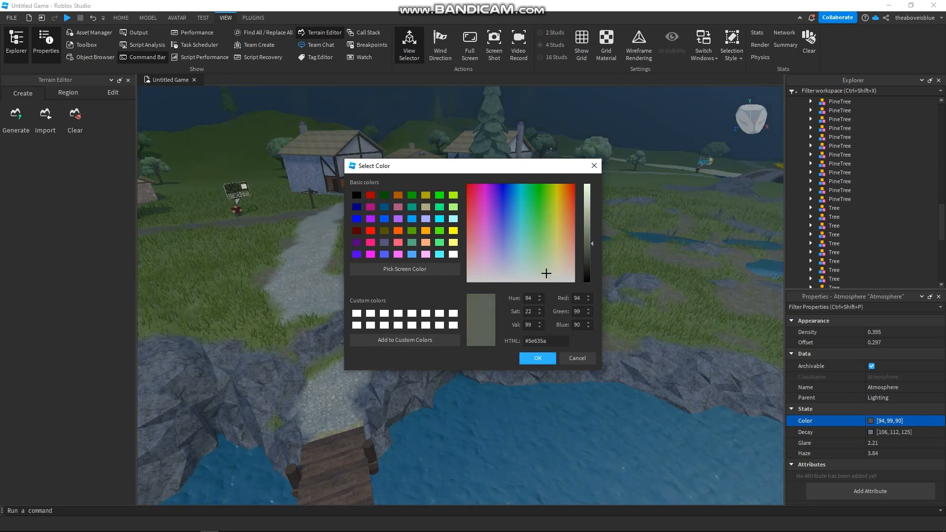
pyautogui.click(535, 357)
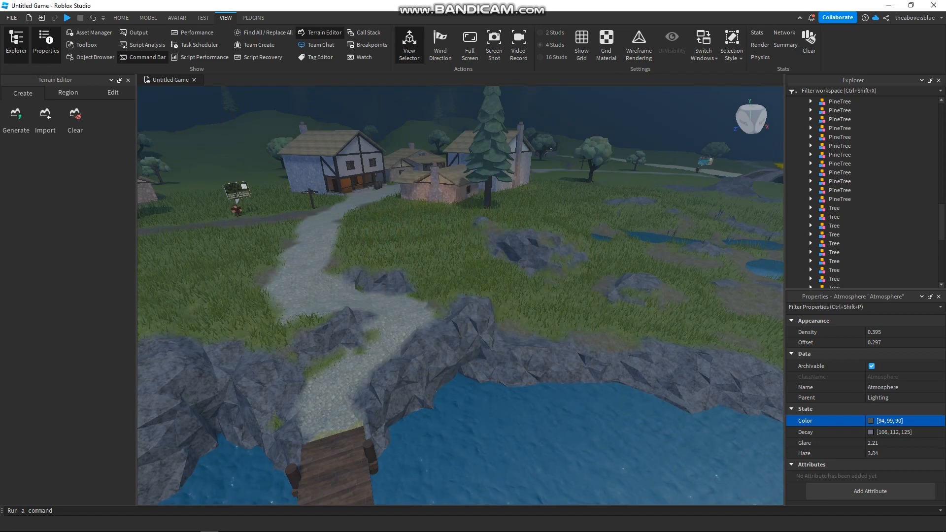